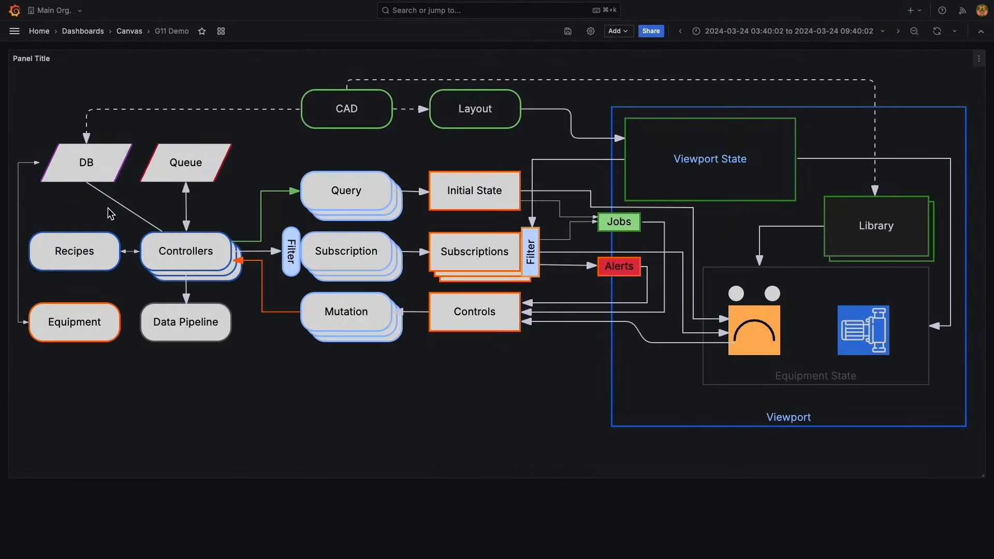
pyautogui.moveTo(123, 205)
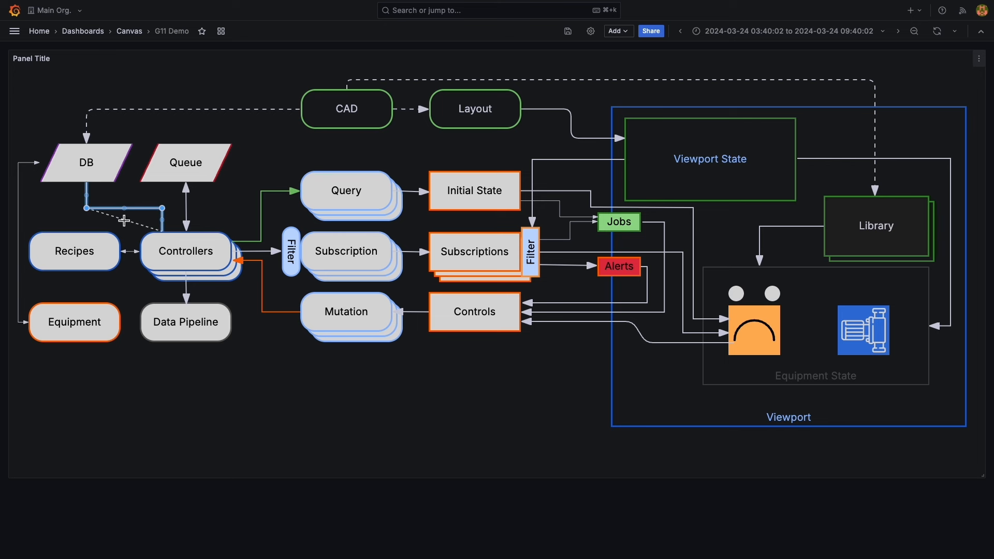
# Make the DB–Controllers connector dashed with arrow direction set to Both
pyautogui.rightClick(124, 220)
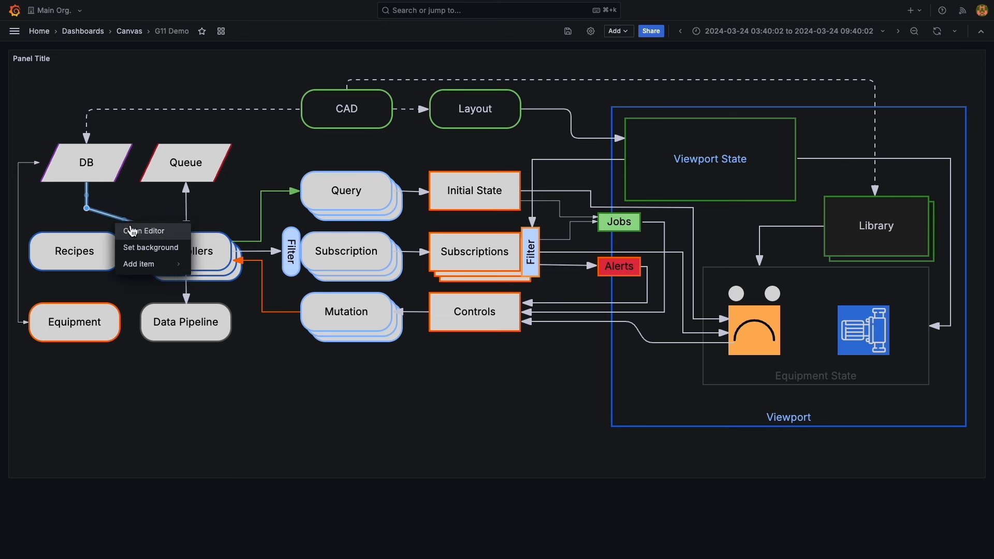
pyautogui.click(146, 230)
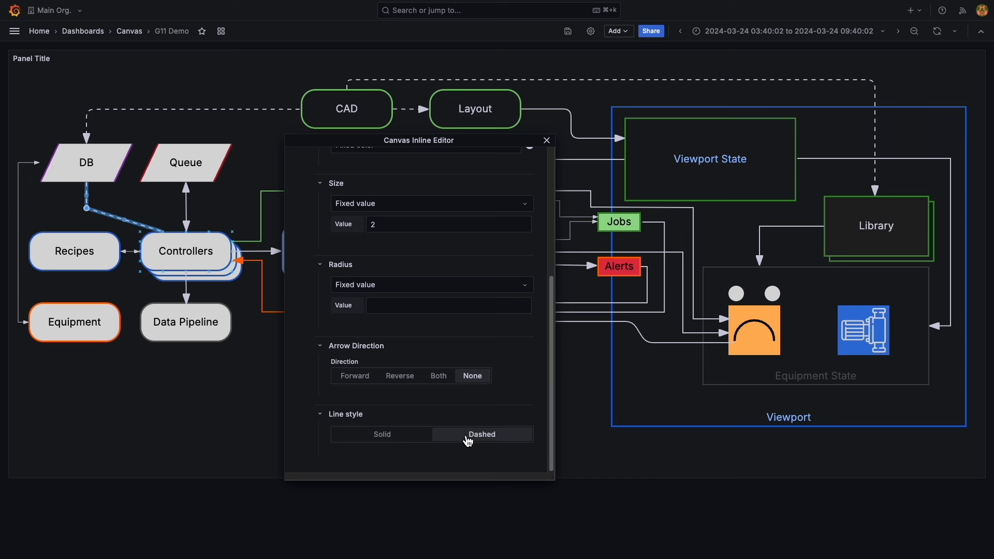
pyautogui.click(399, 374)
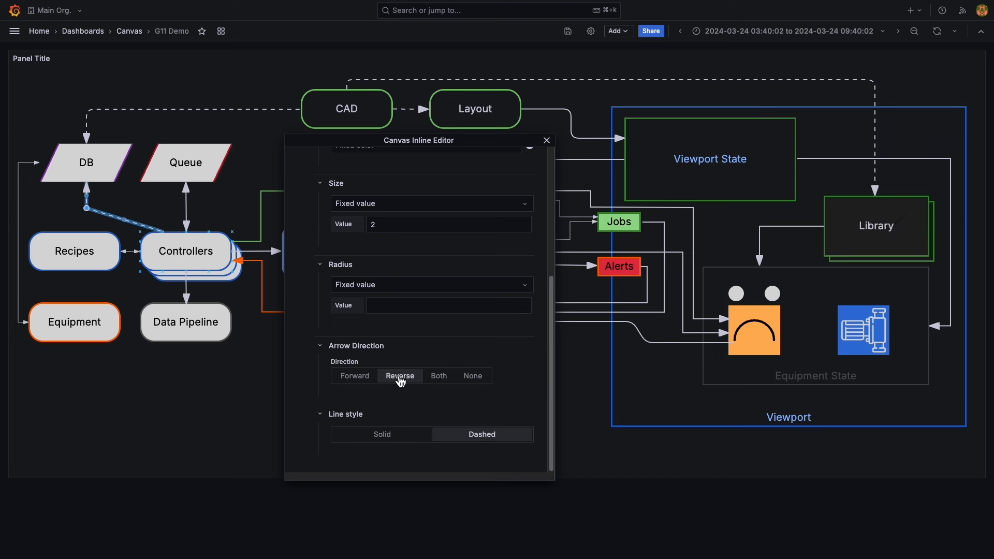
pyautogui.write('50')
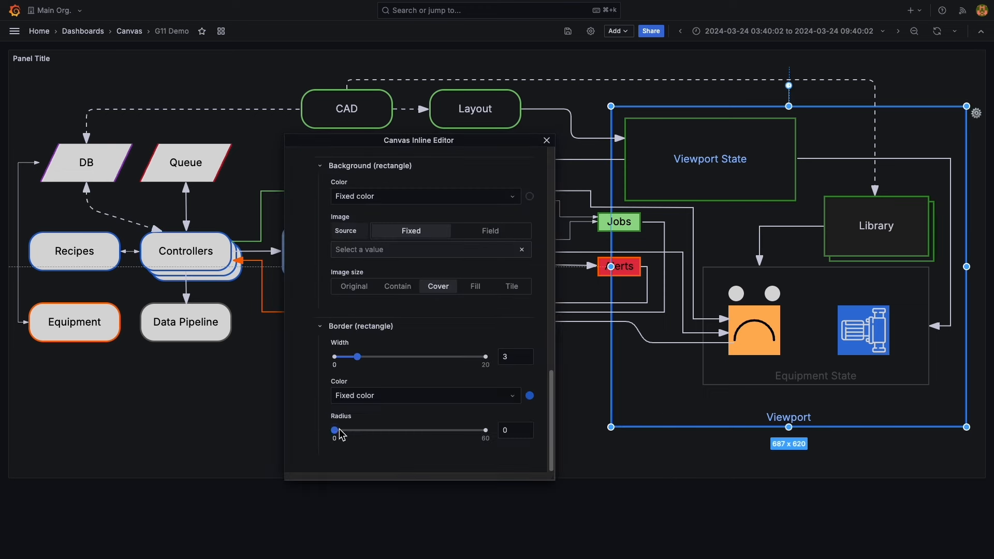
# Round the Viewport border by raising its Border Radius to about 43
pyautogui.moveTo(334, 430); pyautogui.dragTo(441, 431)
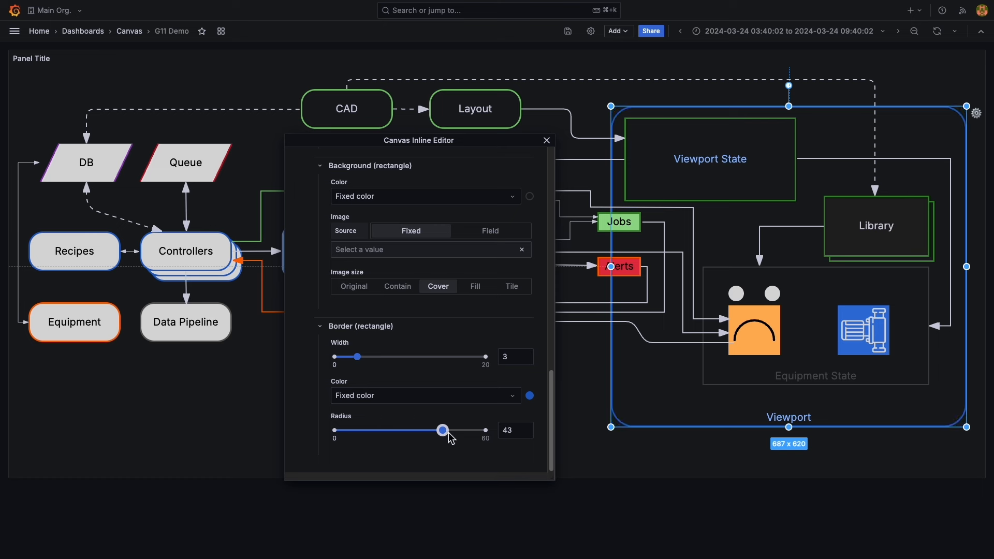
pyautogui.click(545, 140)
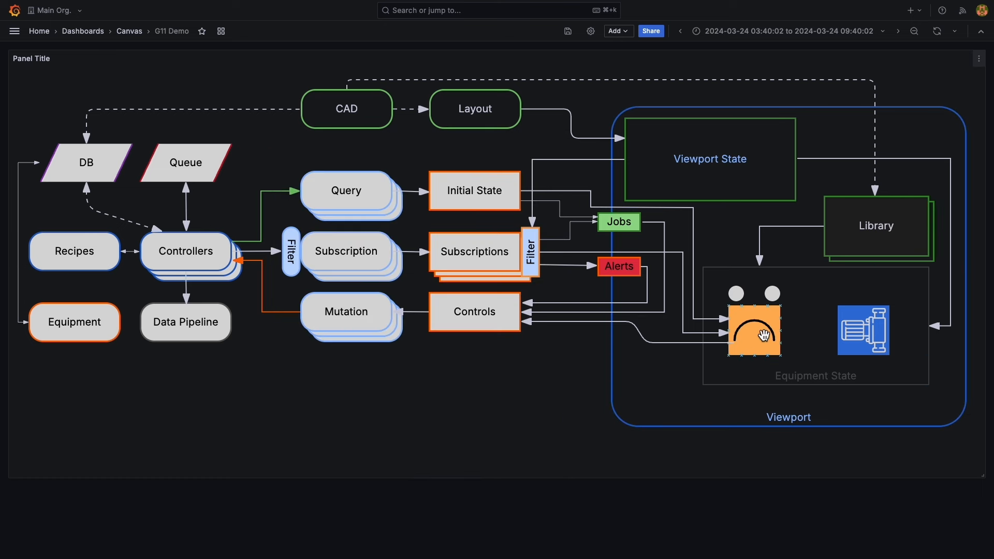
# Rotate the orange face icon inside Equipment State so it sits at an angle
pyautogui.click(753, 328)
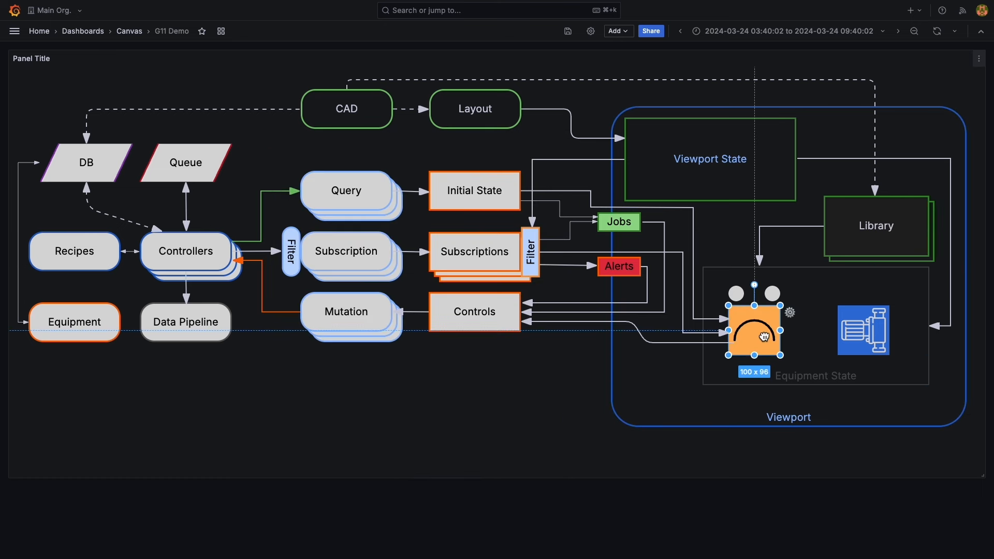
pyautogui.moveTo(754, 284); pyautogui.dragTo(711, 311)
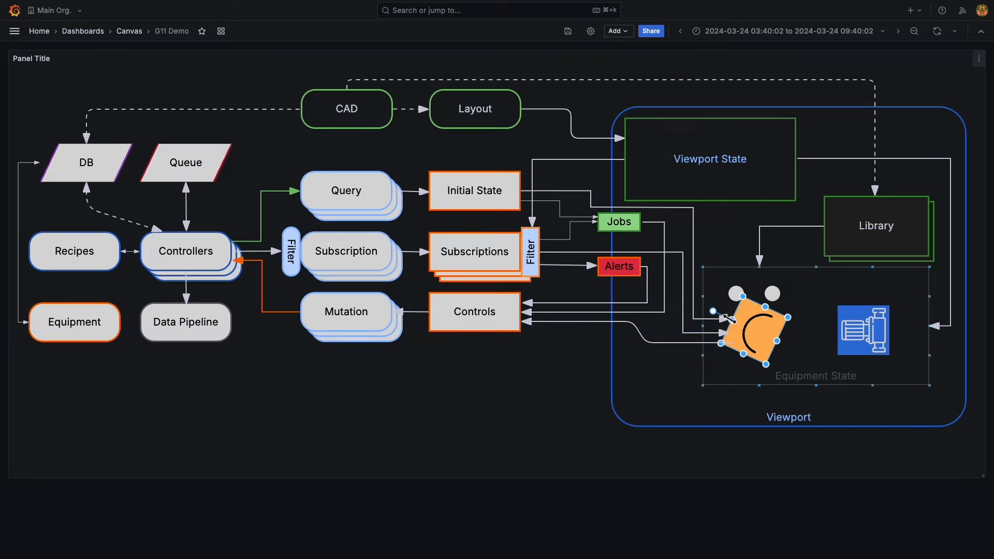